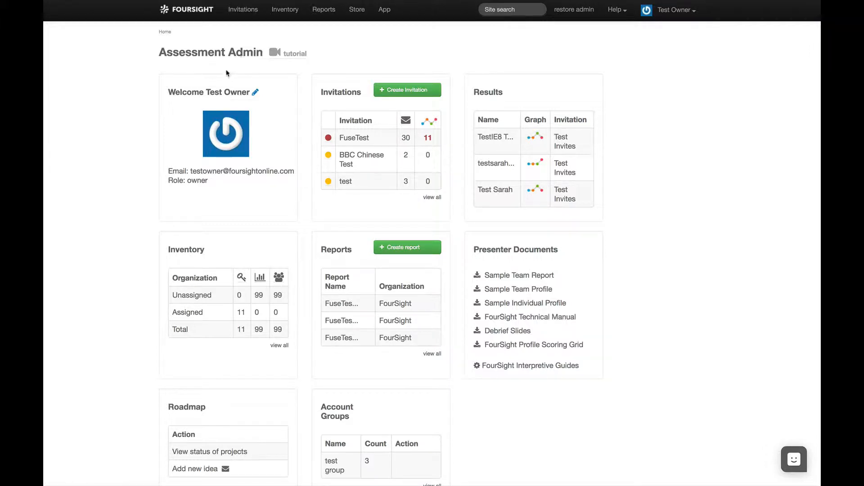
mouse_move(434, 147)
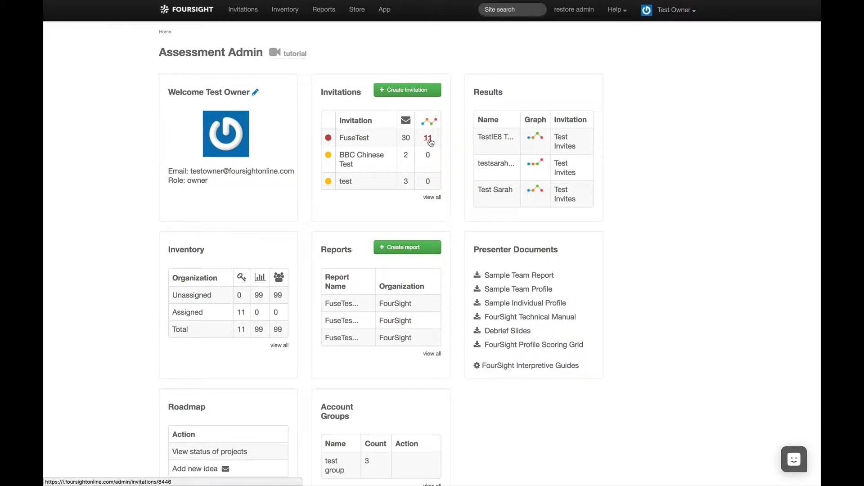
Delete one Jay Test participant from the FuseTest results, confirming with 'DELETE', leaving 10 results
left_click(427, 138)
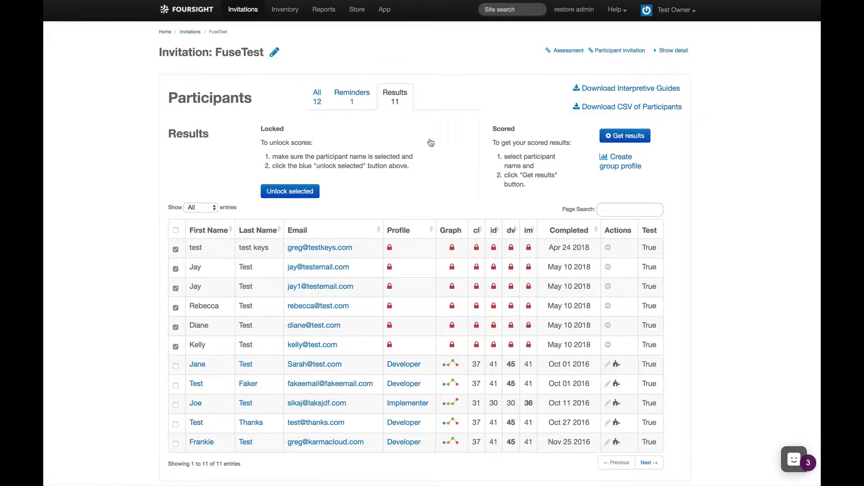
mouse_move(438, 345)
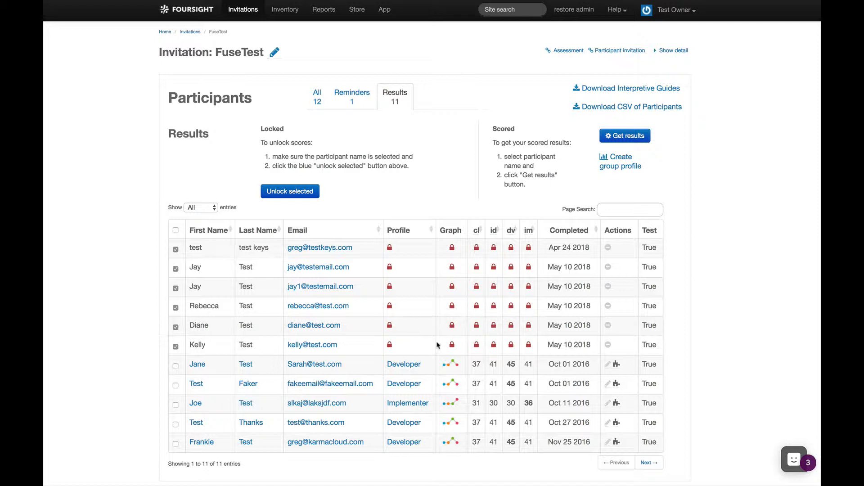
mouse_move(452, 309)
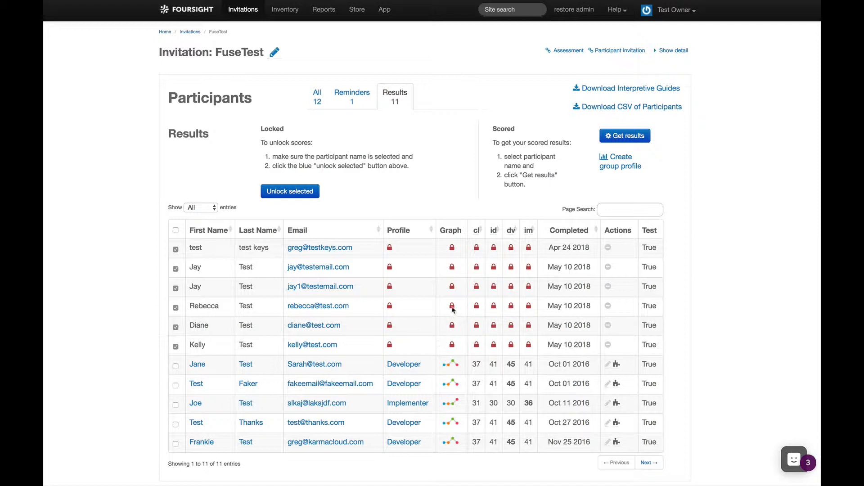
mouse_move(192, 260)
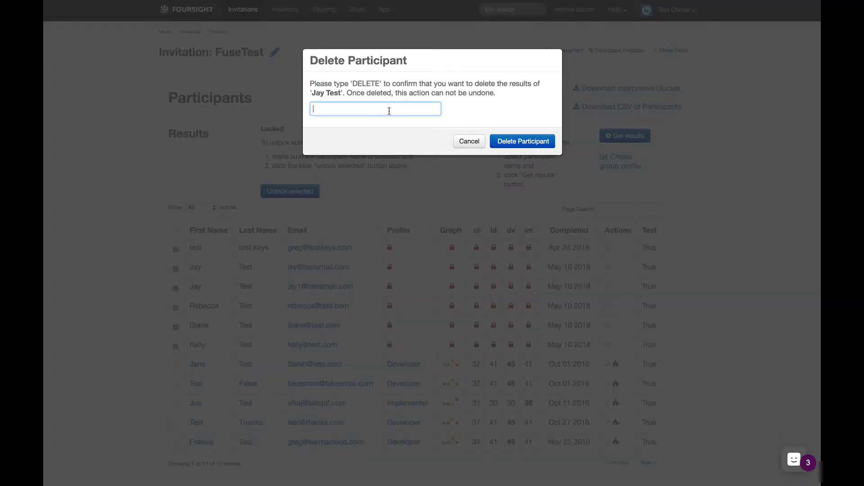
type("DELETE")
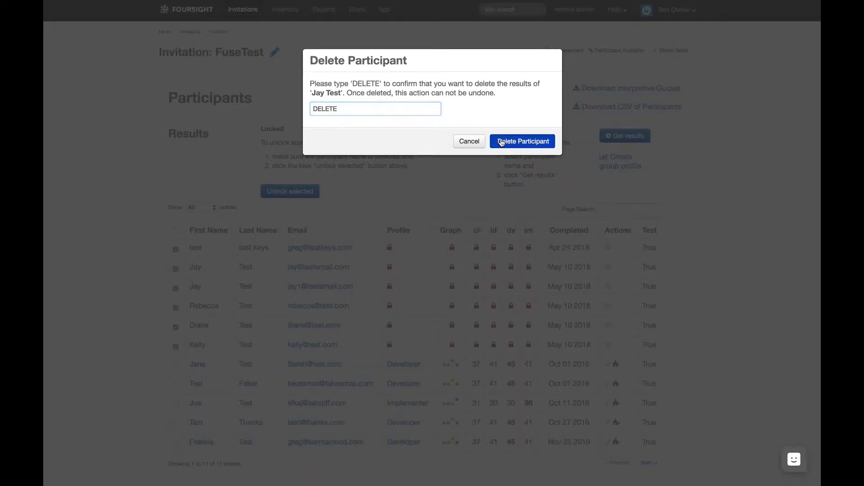
left_click(522, 142)
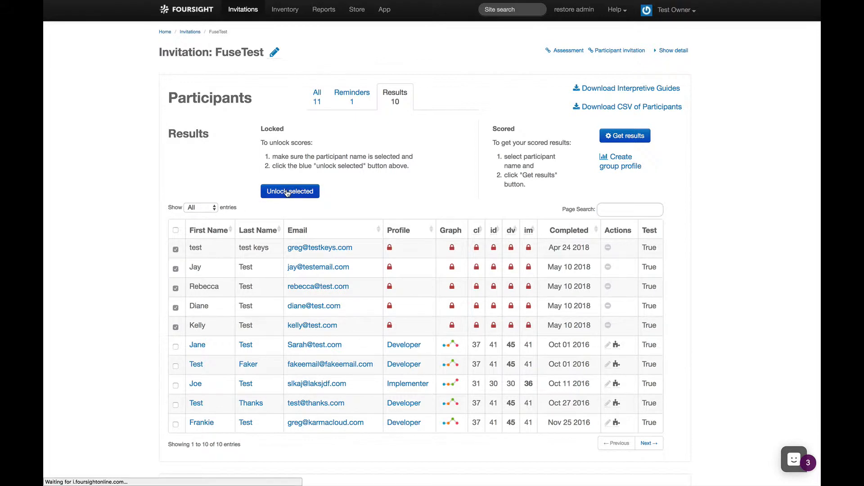
Unlock the five selected locked participants' scores and sort the 10 results by profile type
left_click(289, 191)
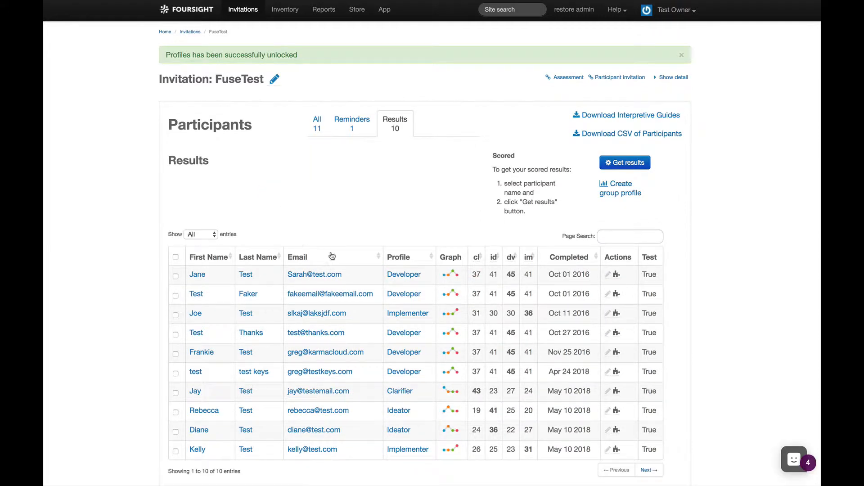
left_click(399, 256)
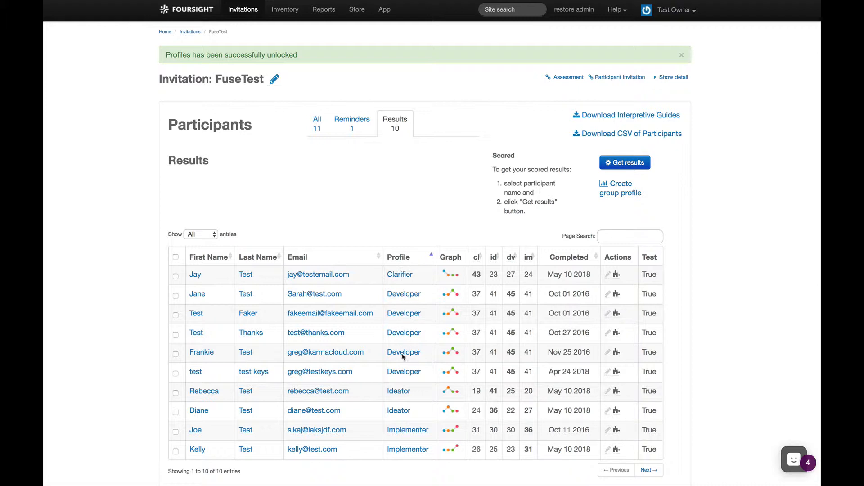
mouse_move(203, 391)
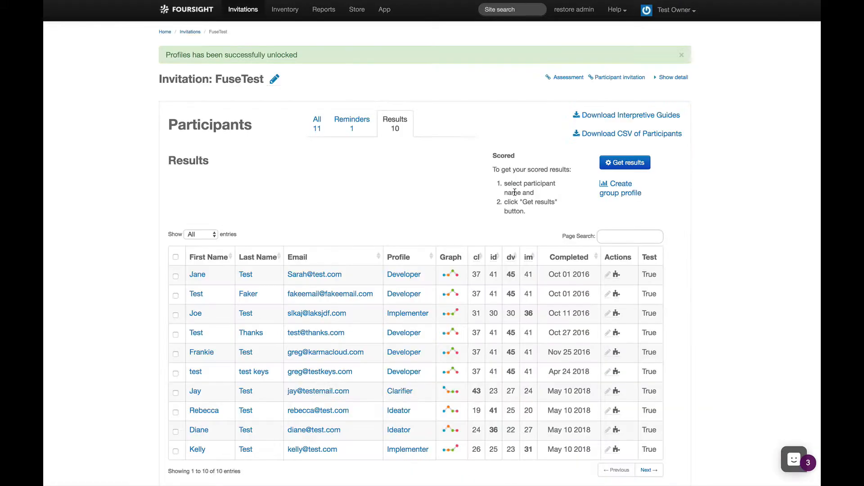
Select all ten participants and deliver their results as one downloadable PDF of all selected profiles
left_click(176, 257)
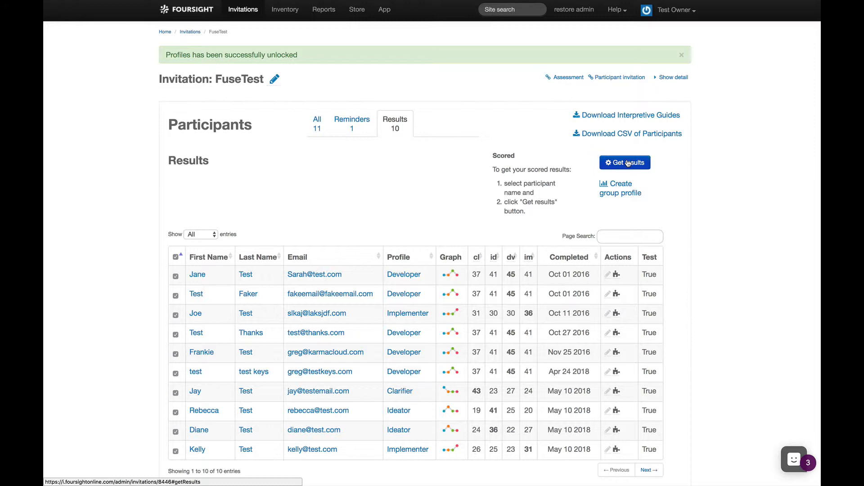
left_click(625, 163)
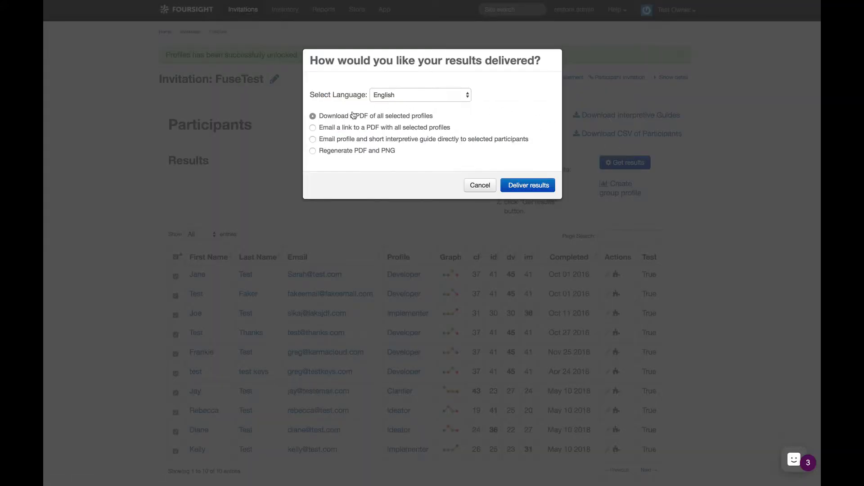
left_click(527, 185)
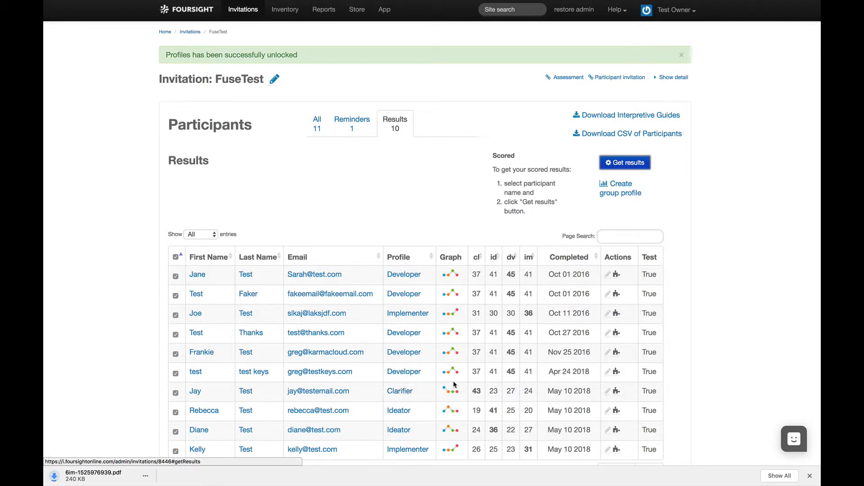
mouse_move(619, 188)
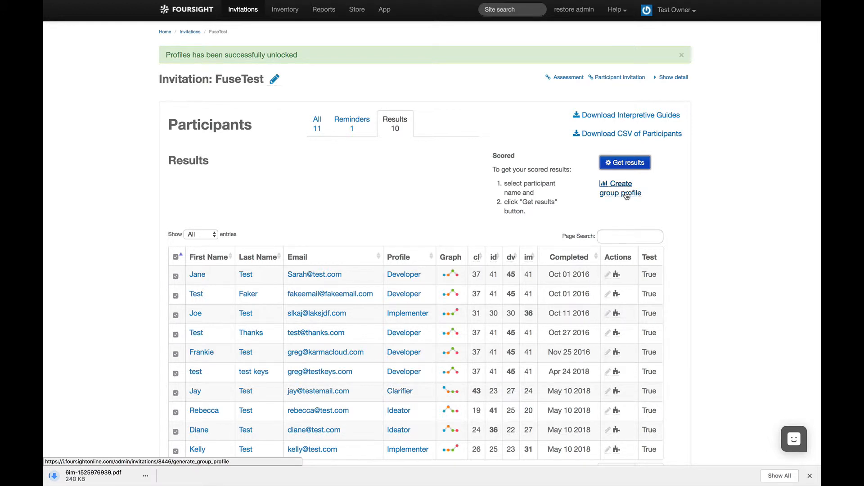
left_click(619, 188)
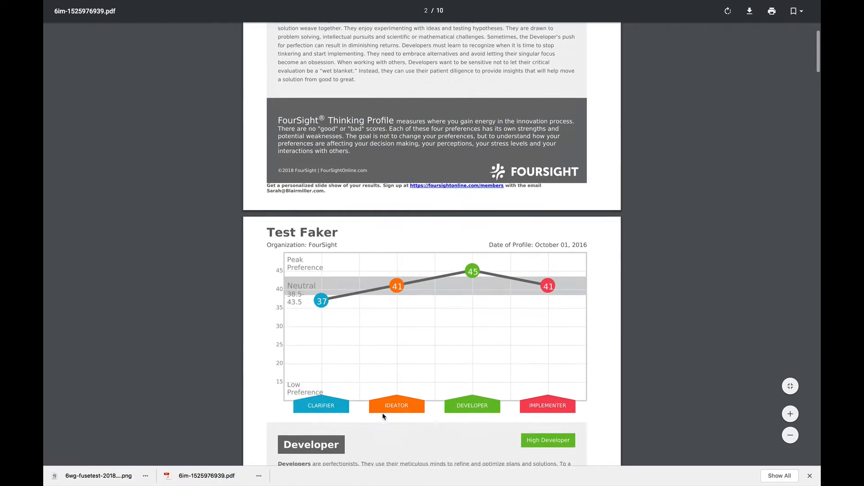
Scroll through the profile pages past Frankie Test to the test test and Jay Test profiles
scroll("down", 3)
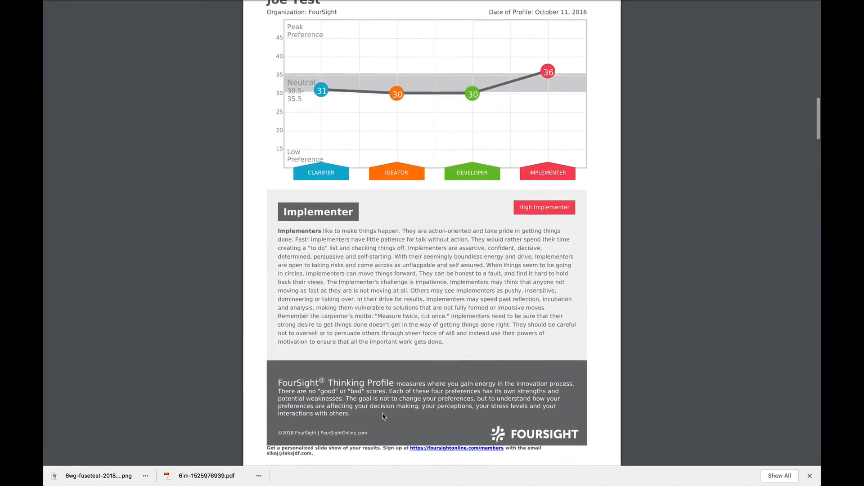
scroll("down", 3)
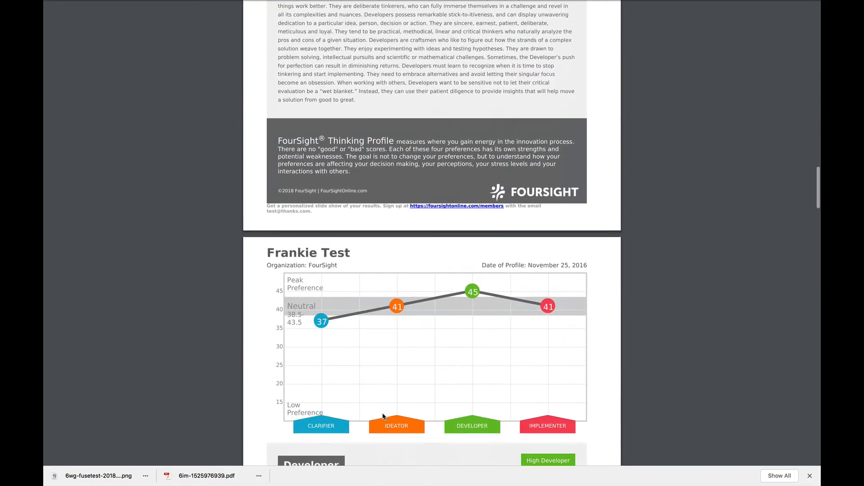
scroll("down", 3)
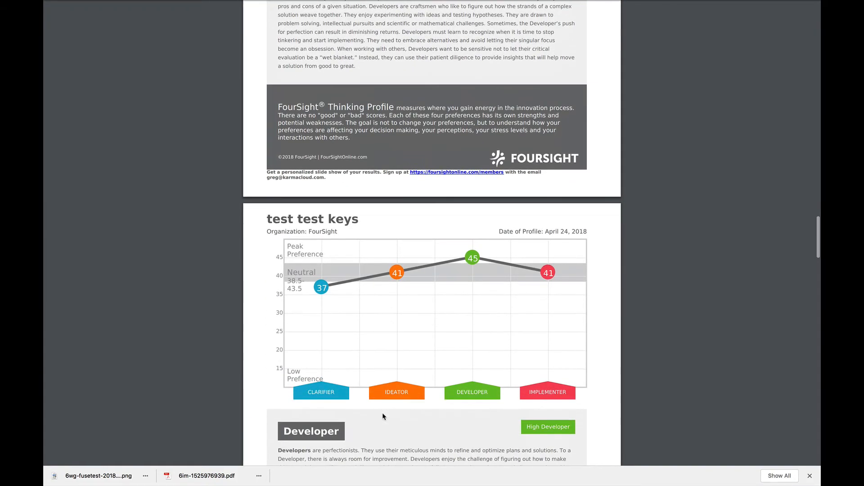
scroll("down", 3)
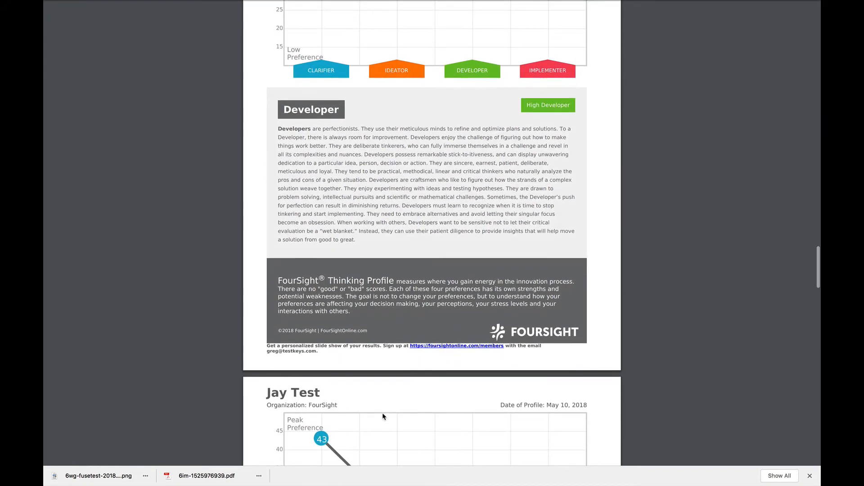